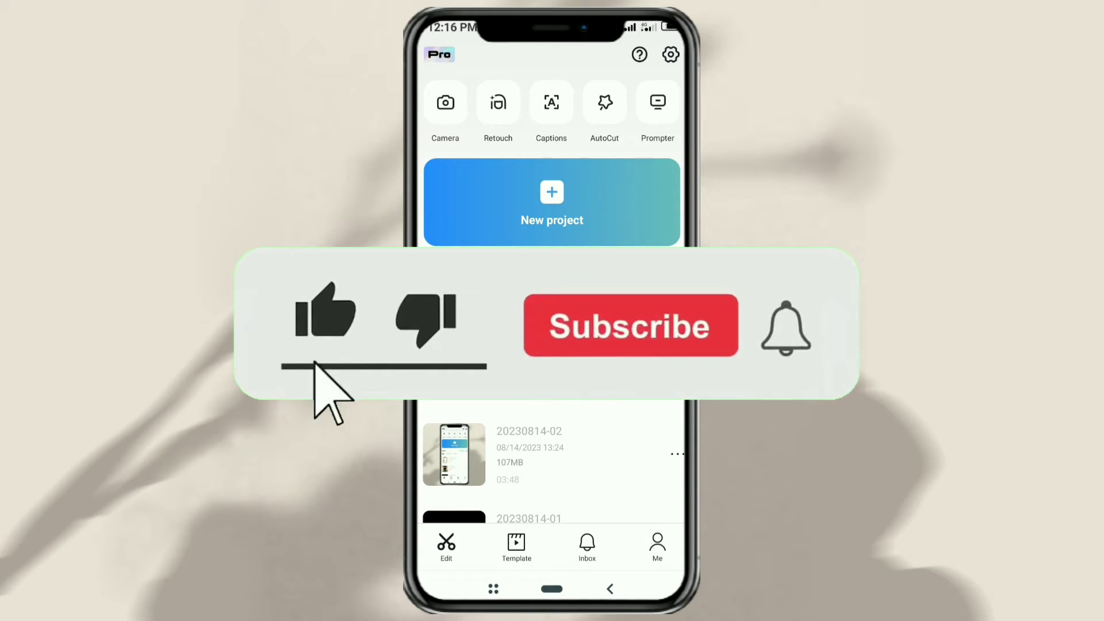
Start a new project with the 20-second clip of two cats eating
click(630, 325)
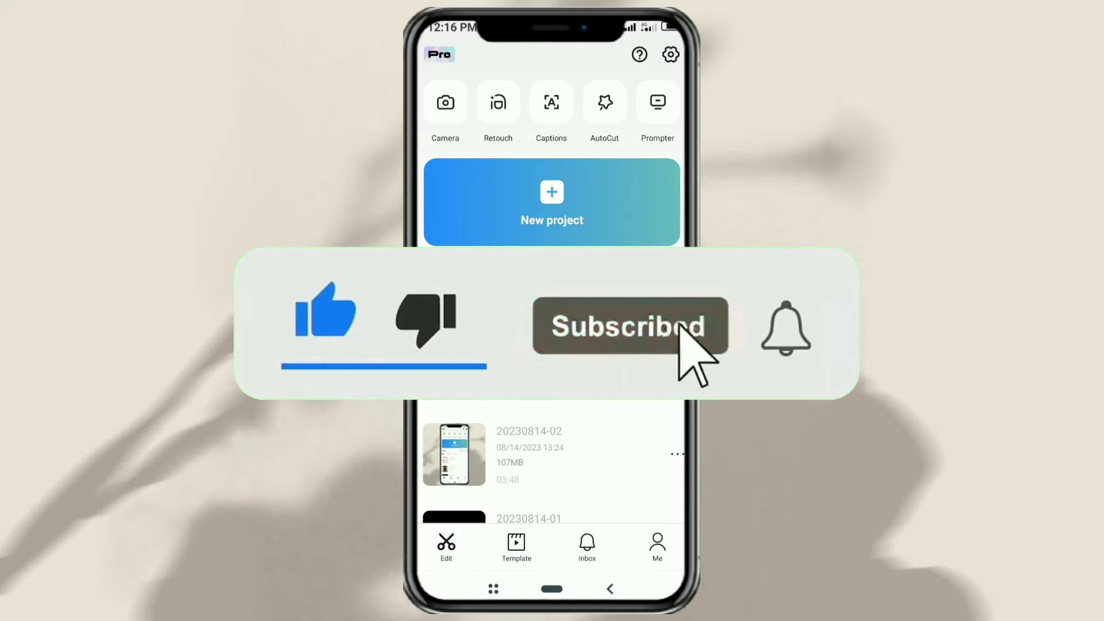
click(552, 203)
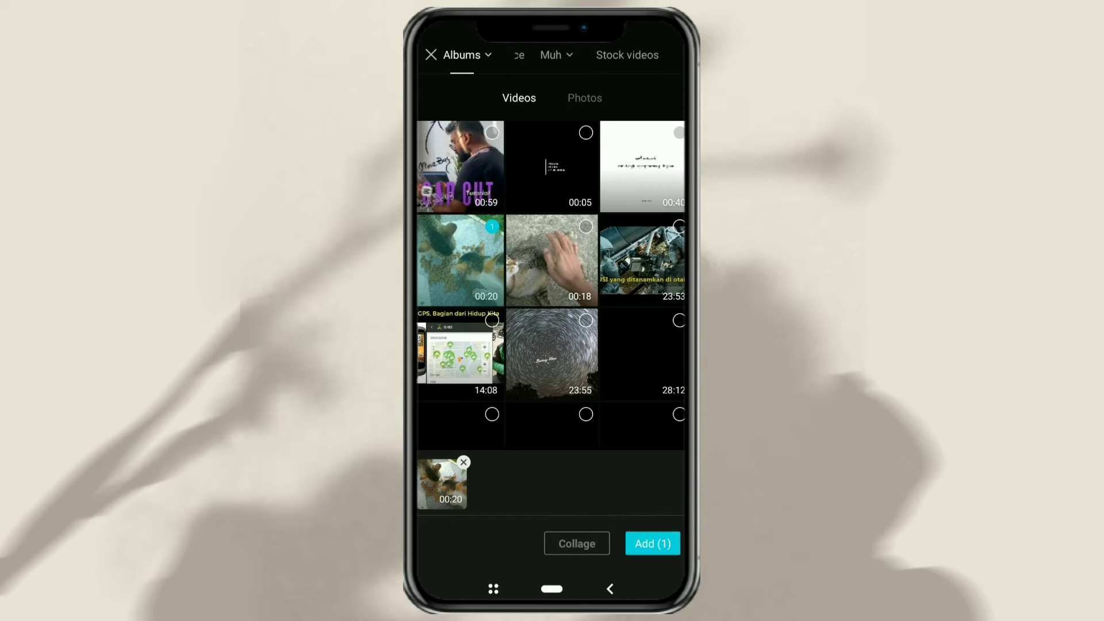
click(652, 543)
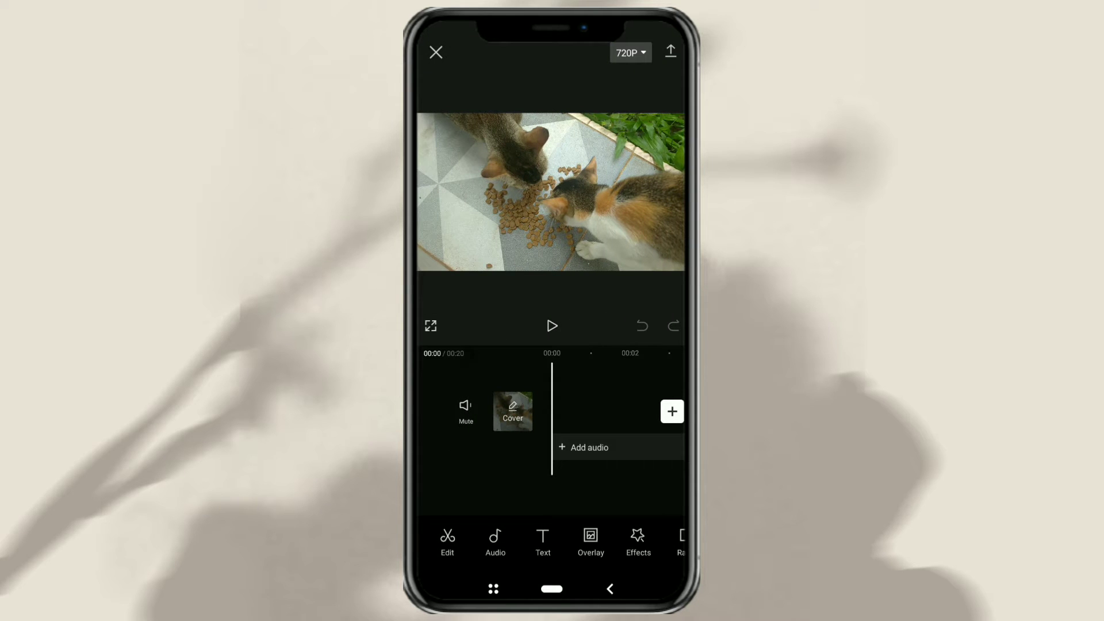
Add a text layer containing a row of dashes over the cat video
click(671, 411)
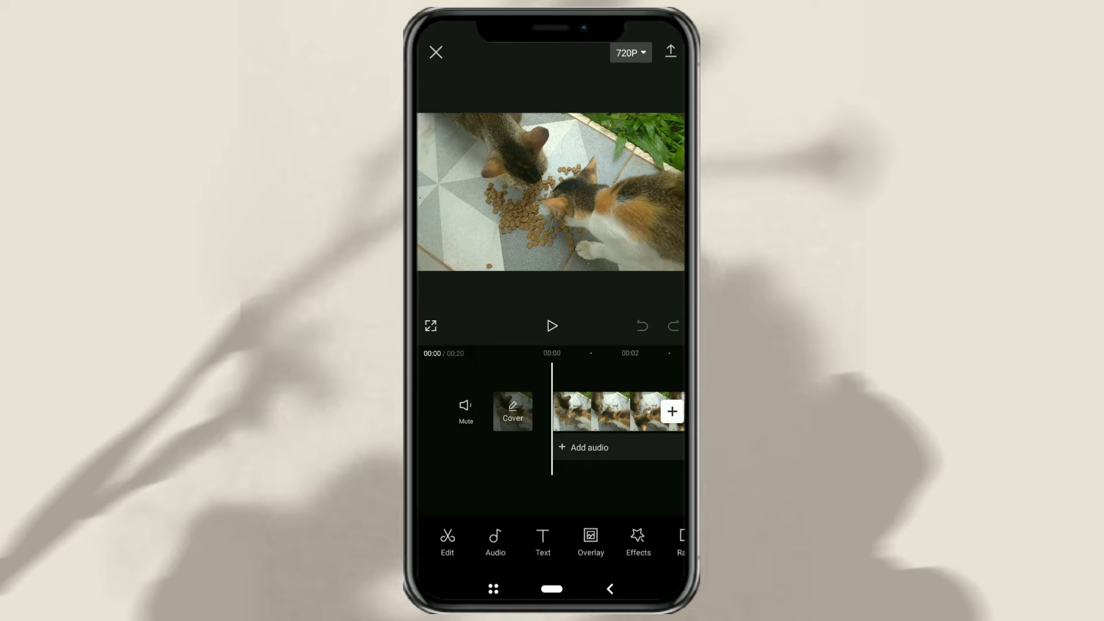
click(543, 542)
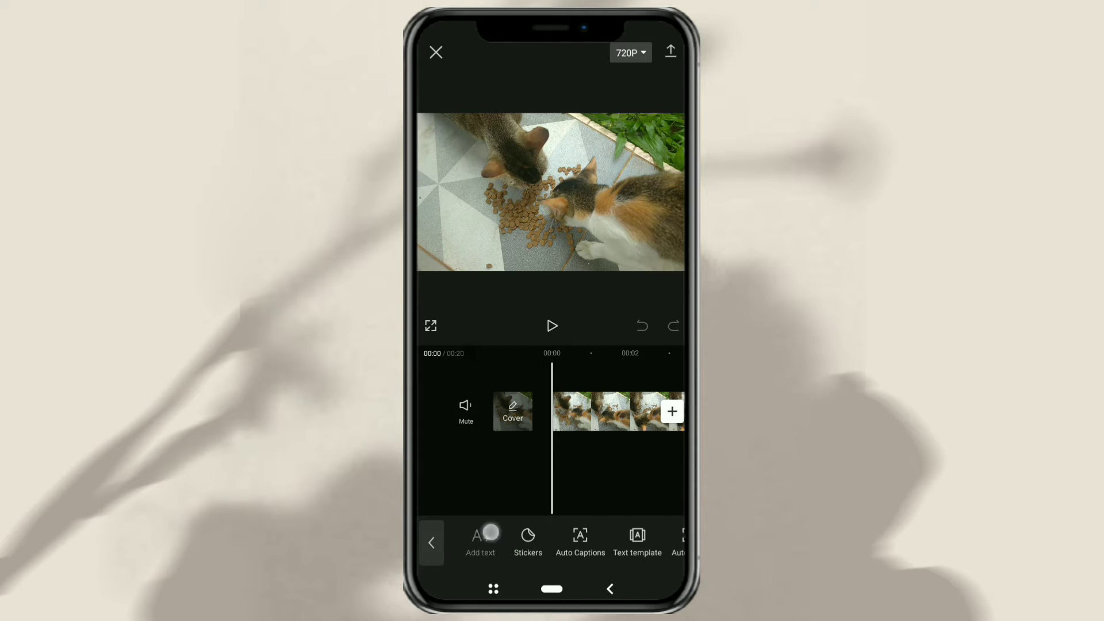
click(480, 539)
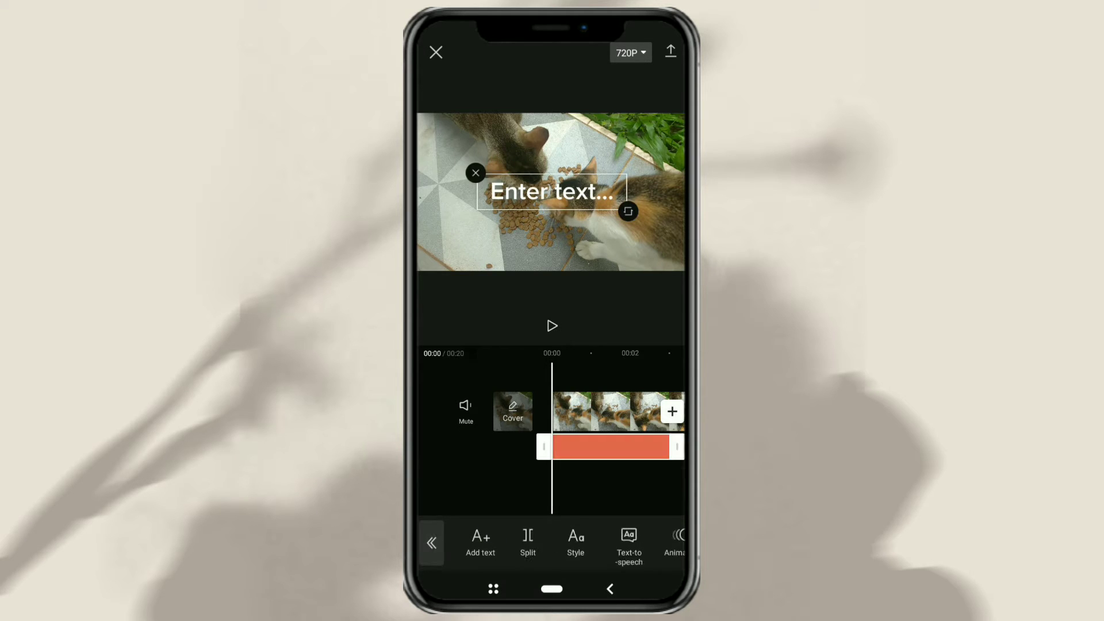
click(552, 191)
text(--------------)
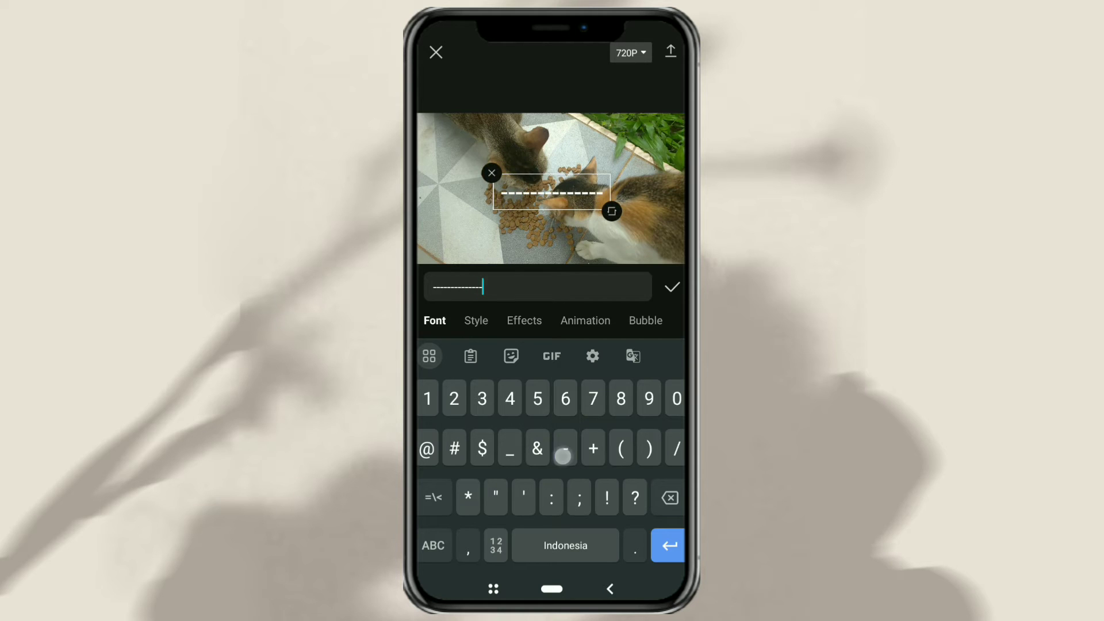
click(564, 448)
text(--------)
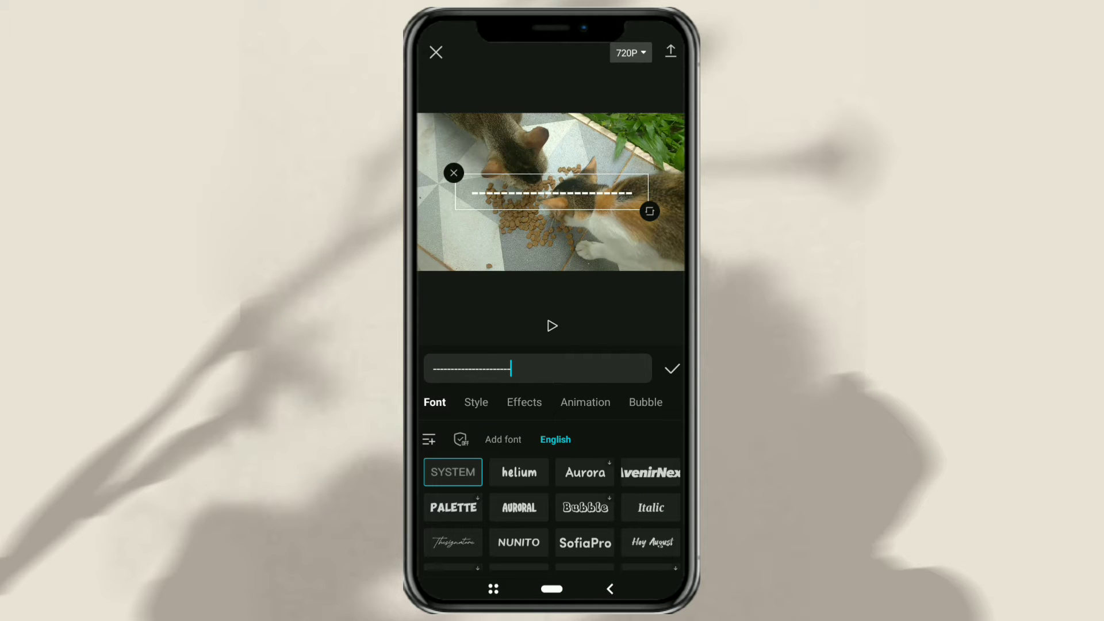
Make the dashes black with a thick black outline as a bottom bar
click(476, 402)
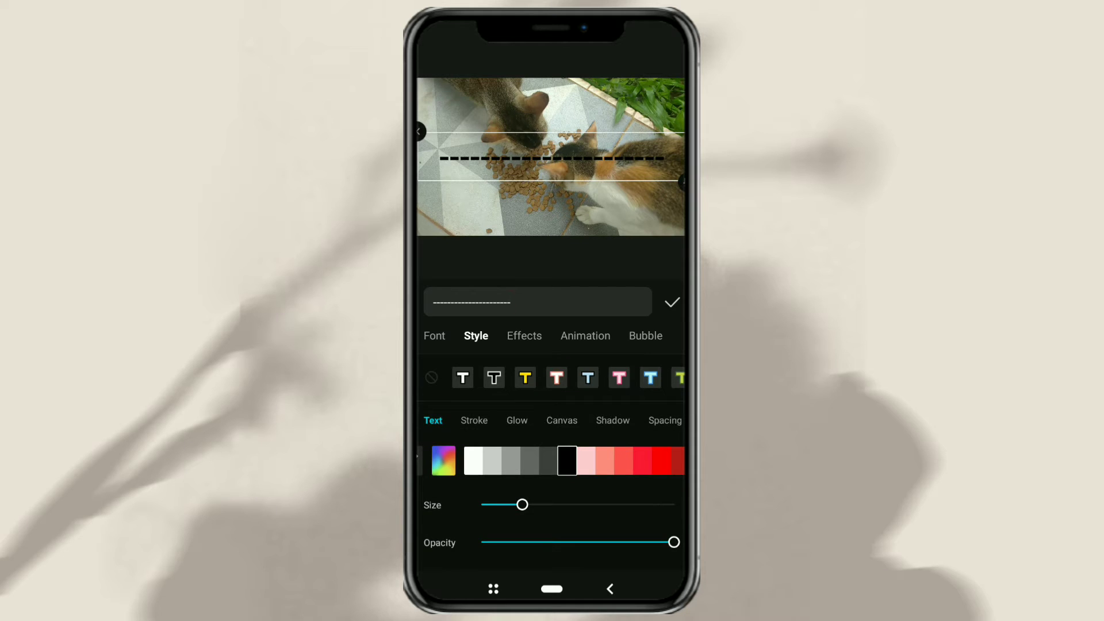
click(474, 420)
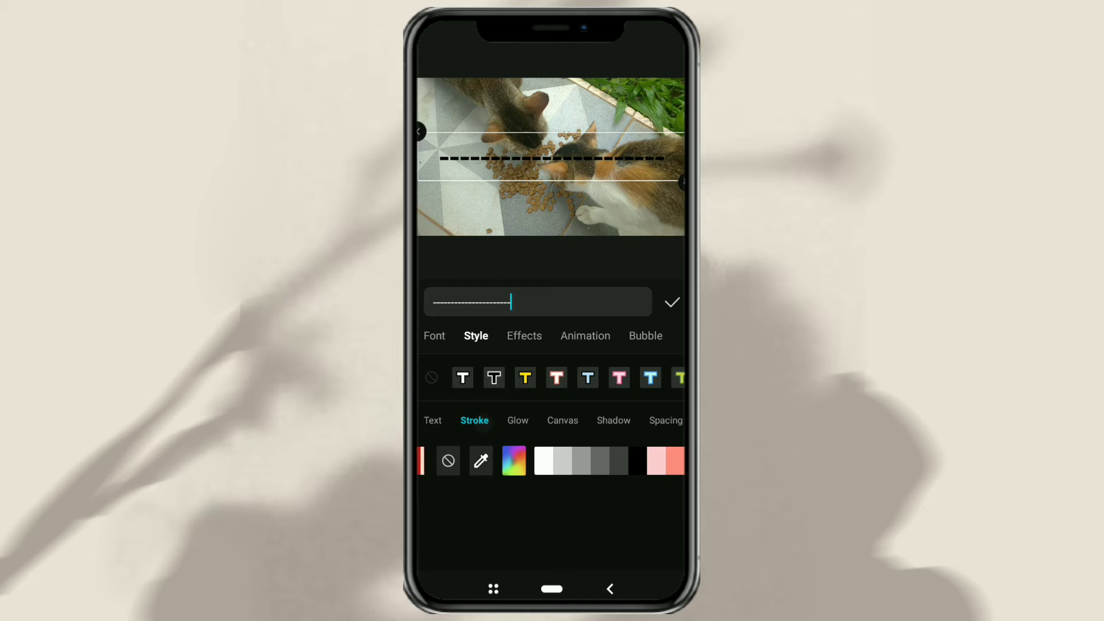
click(624, 460)
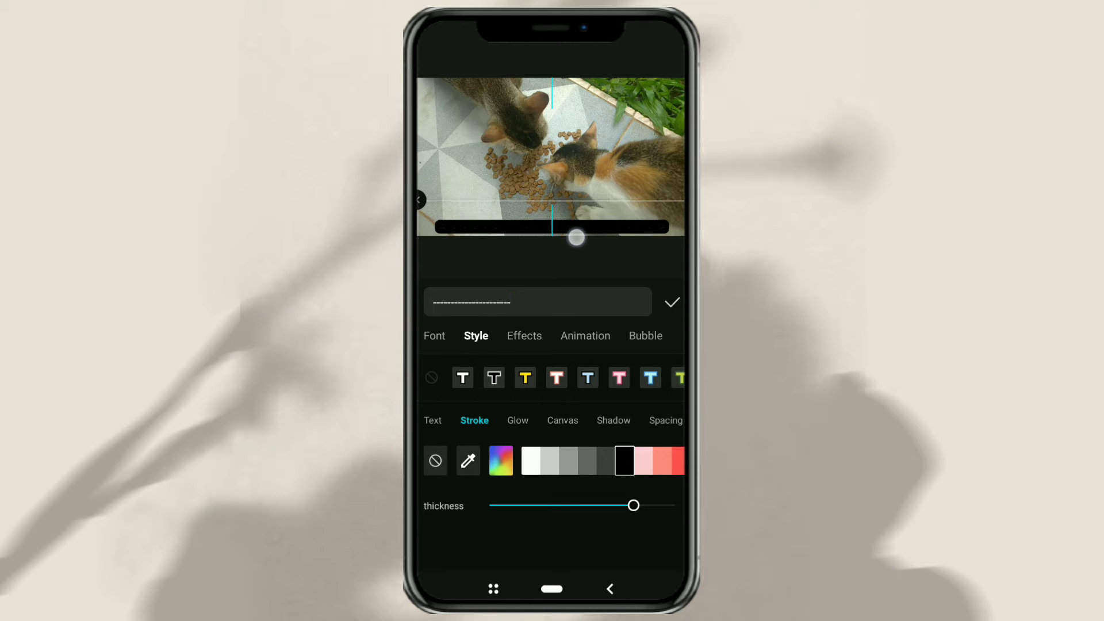
click(671, 302)
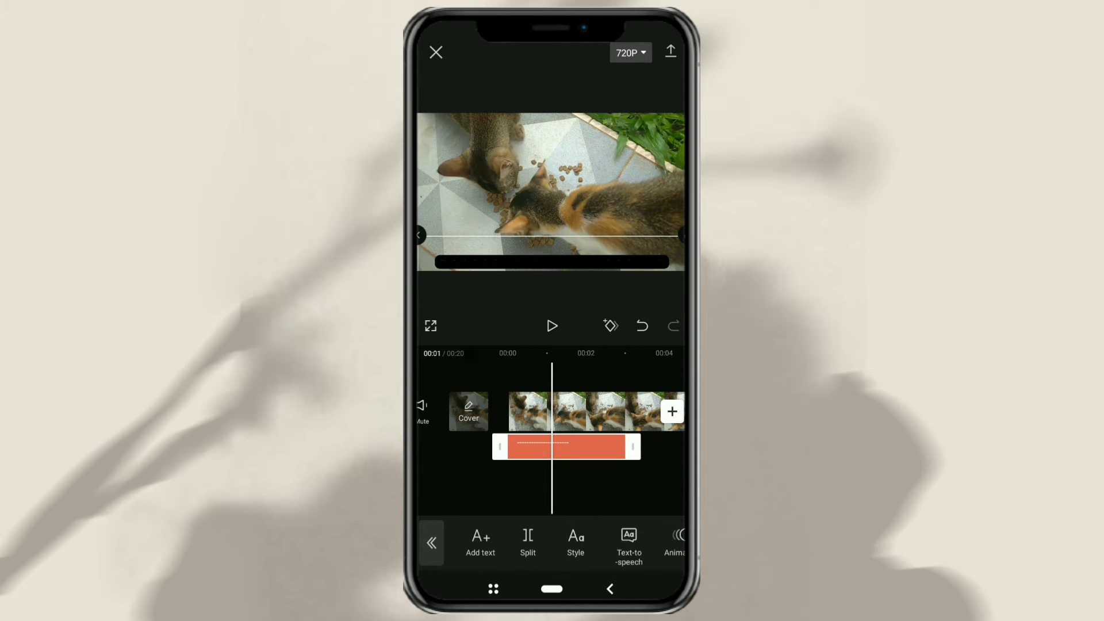
Duplicate the black dash text layer for a second, coloured bar
click(565, 446)
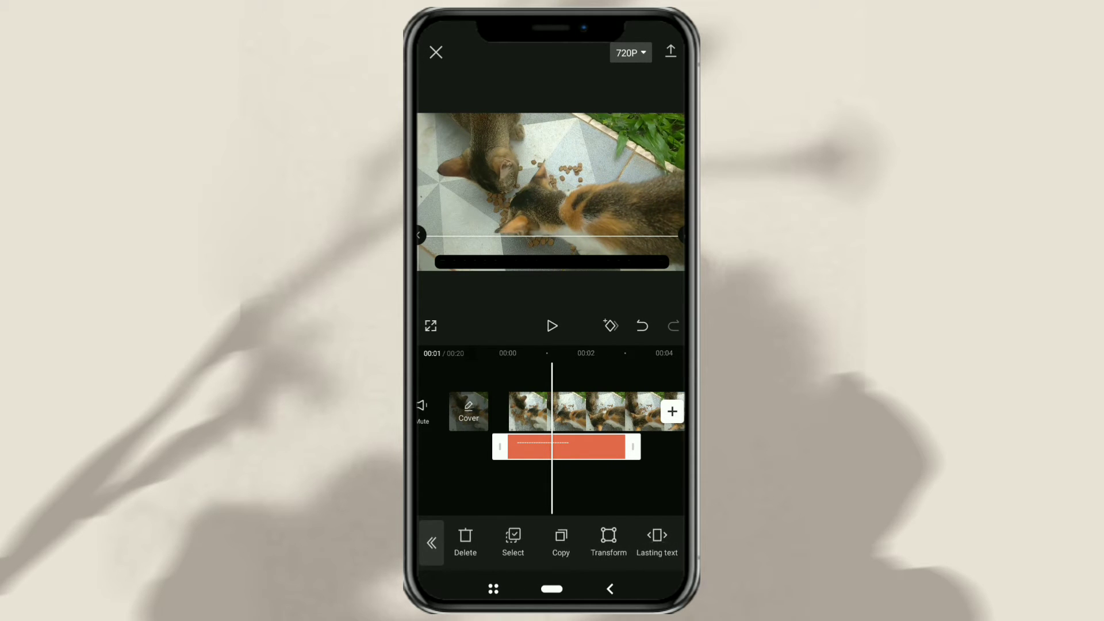
scroll(left, 3)
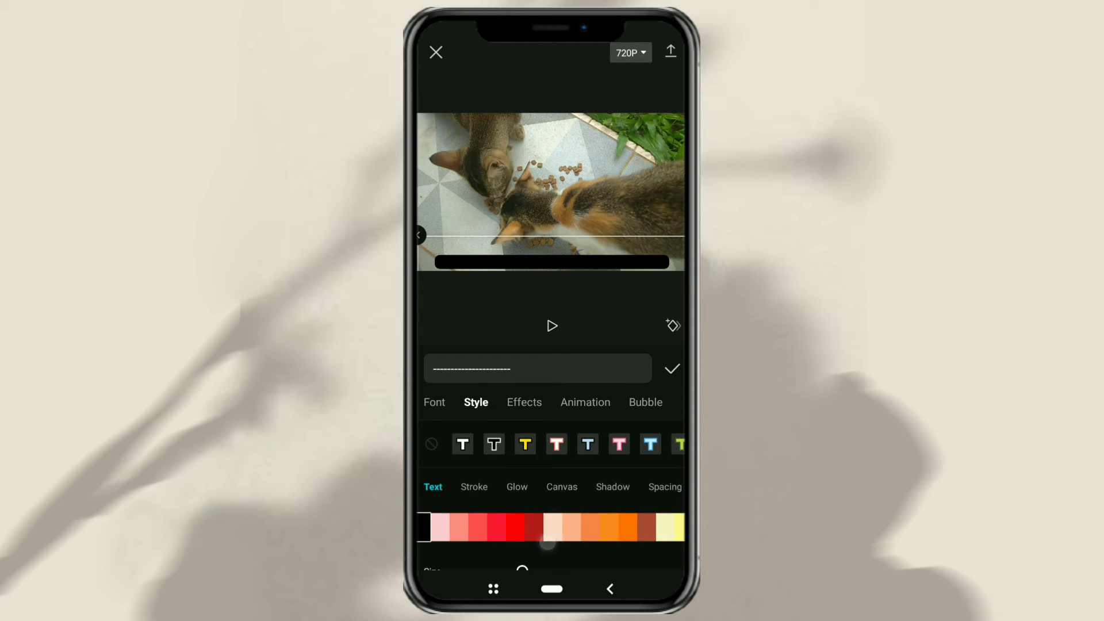
Colour the copied dashes pale yellow with a yellow outline
scroll(left, 3)
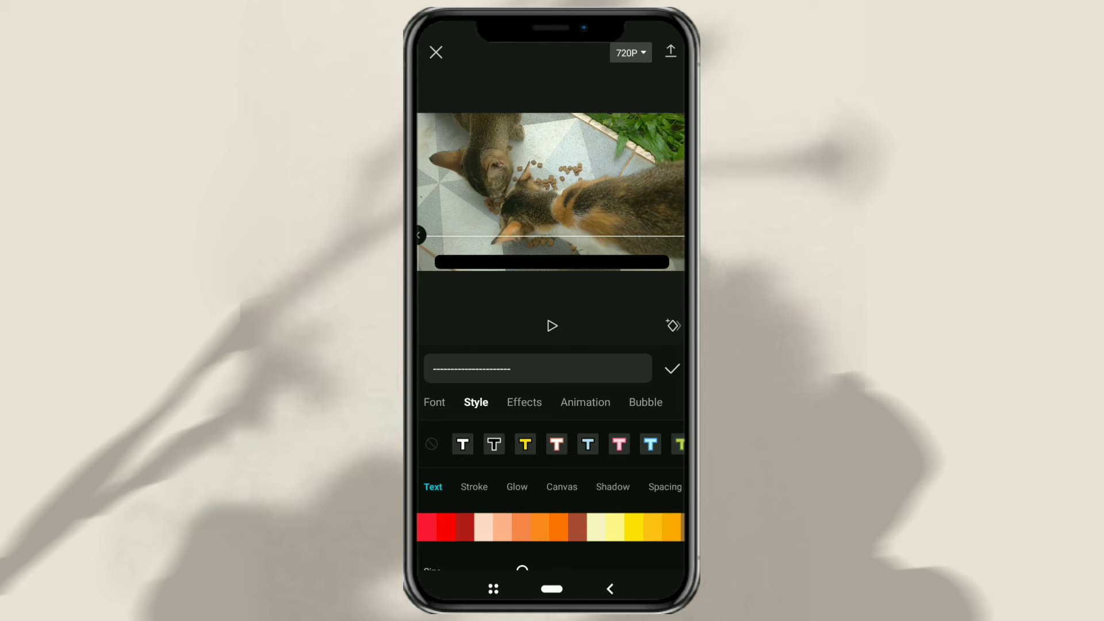
click(614, 527)
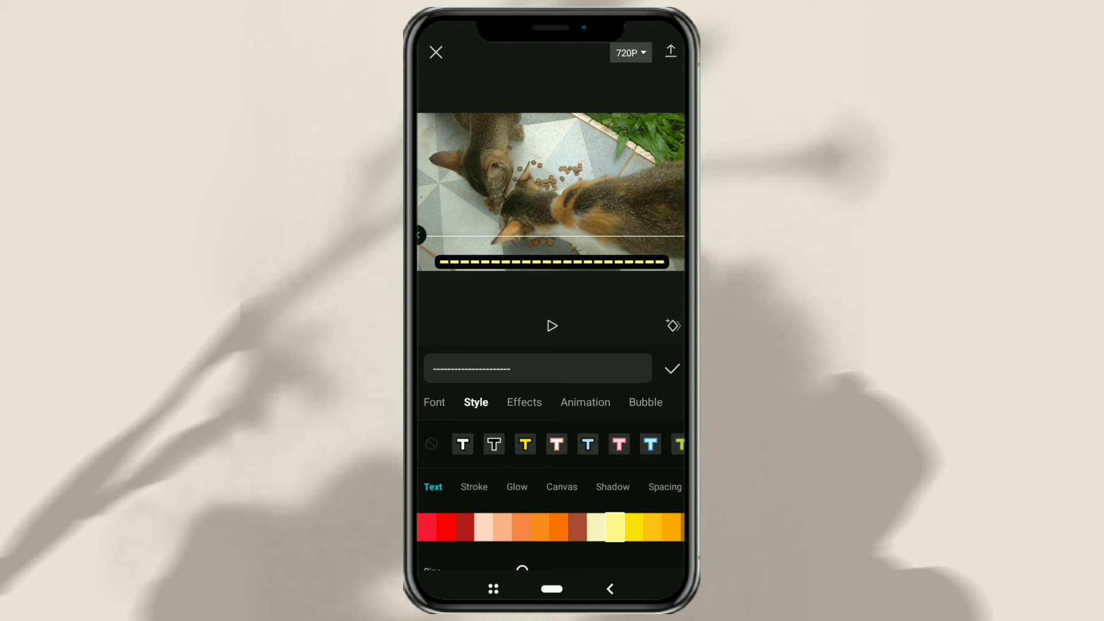
click(473, 487)
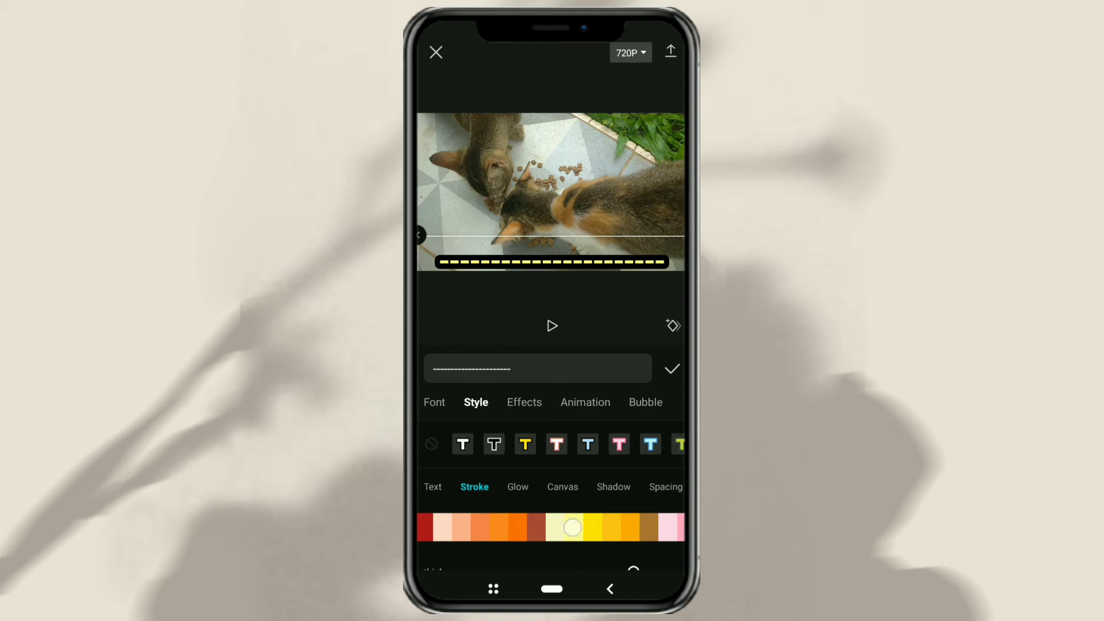
click(573, 528)
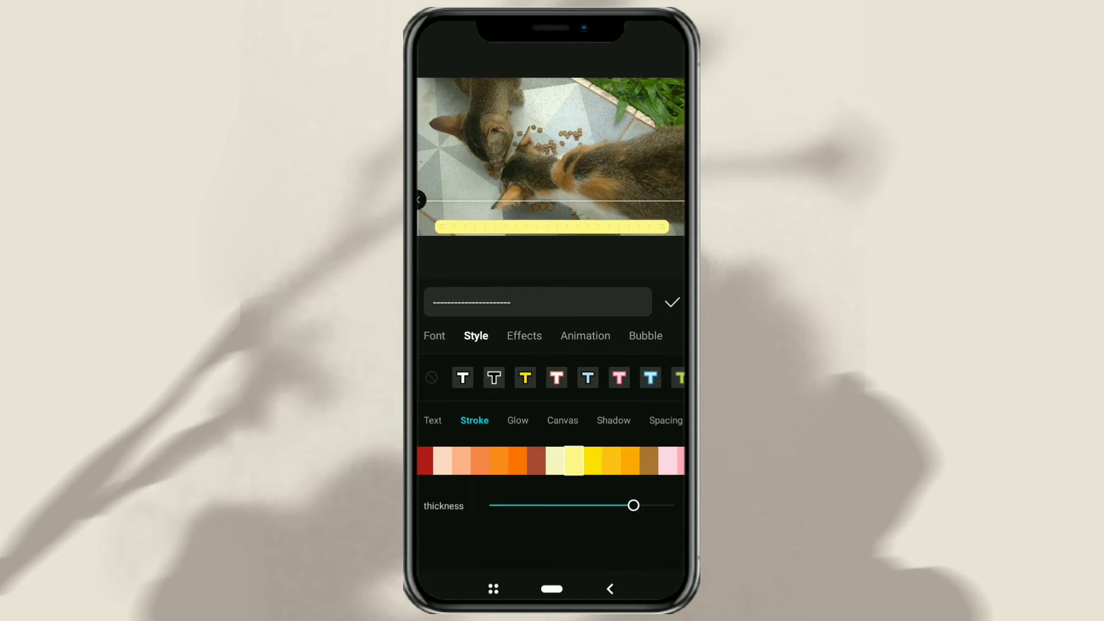
click(432, 420)
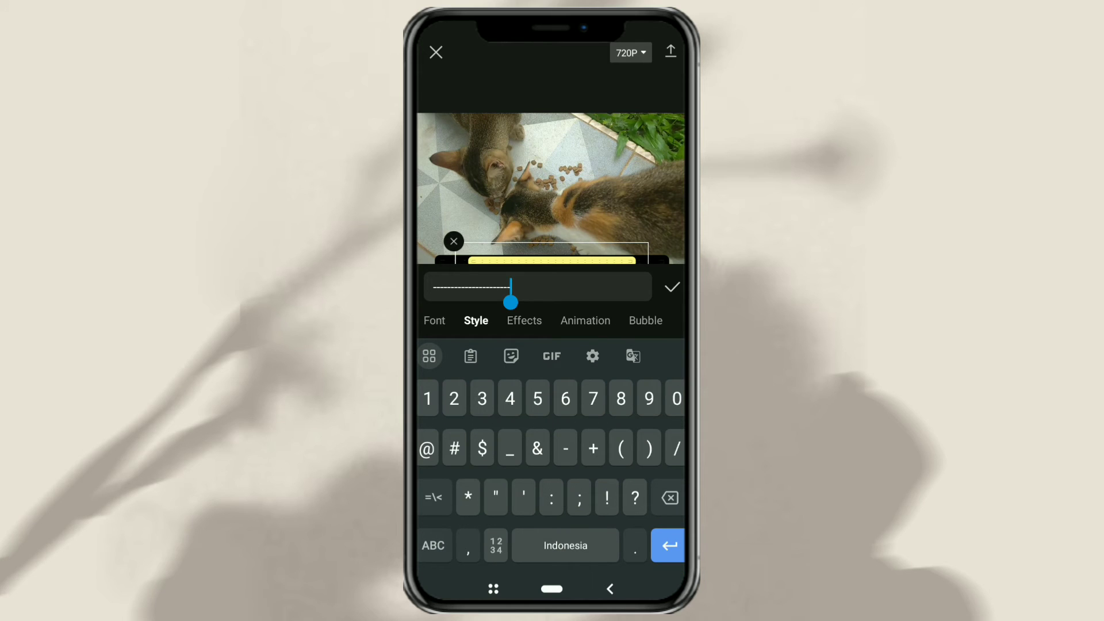
Add extra dashes so the yellow bar spans the black bar's width
click(563, 449)
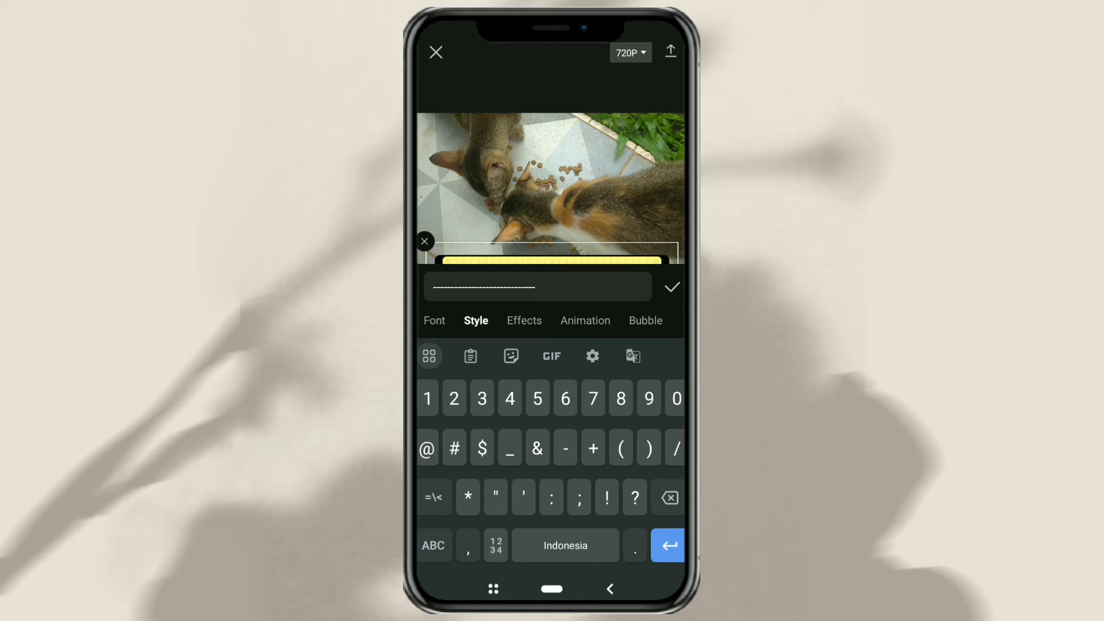
click(567, 449)
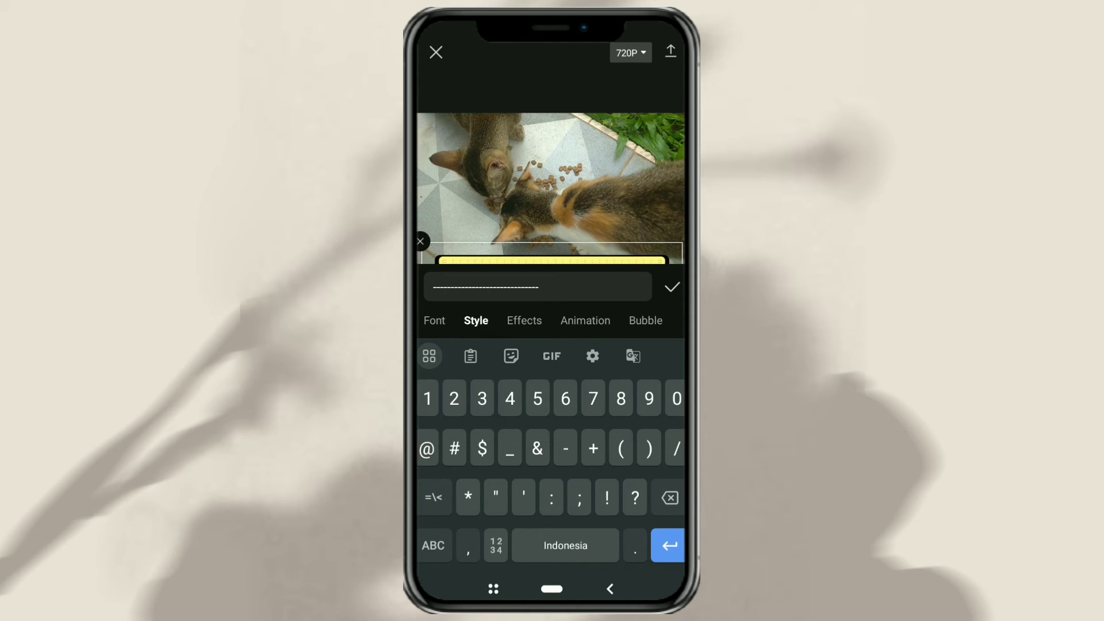
click(670, 286)
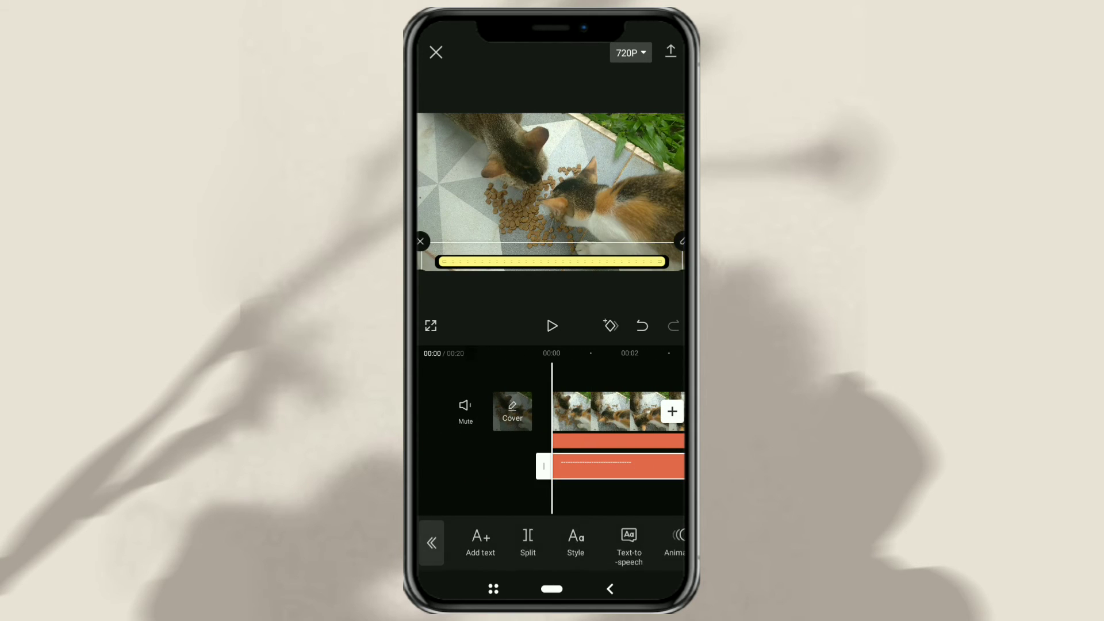
Apply the Wipe Right entrance animation to the yellow bar at maximum duration
scroll(left, 3)
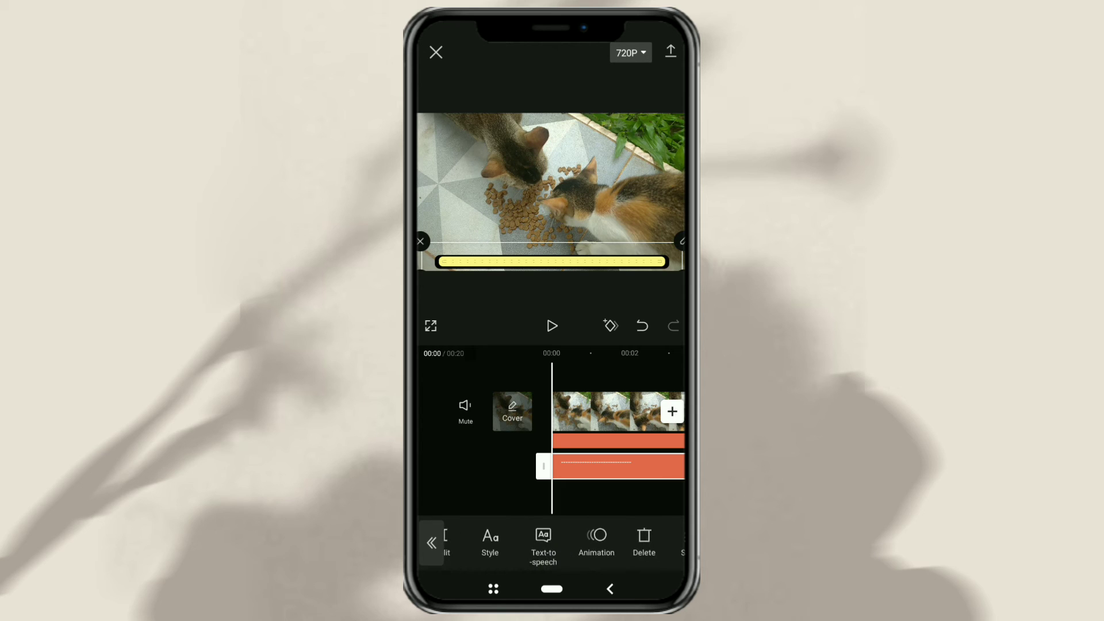
click(596, 542)
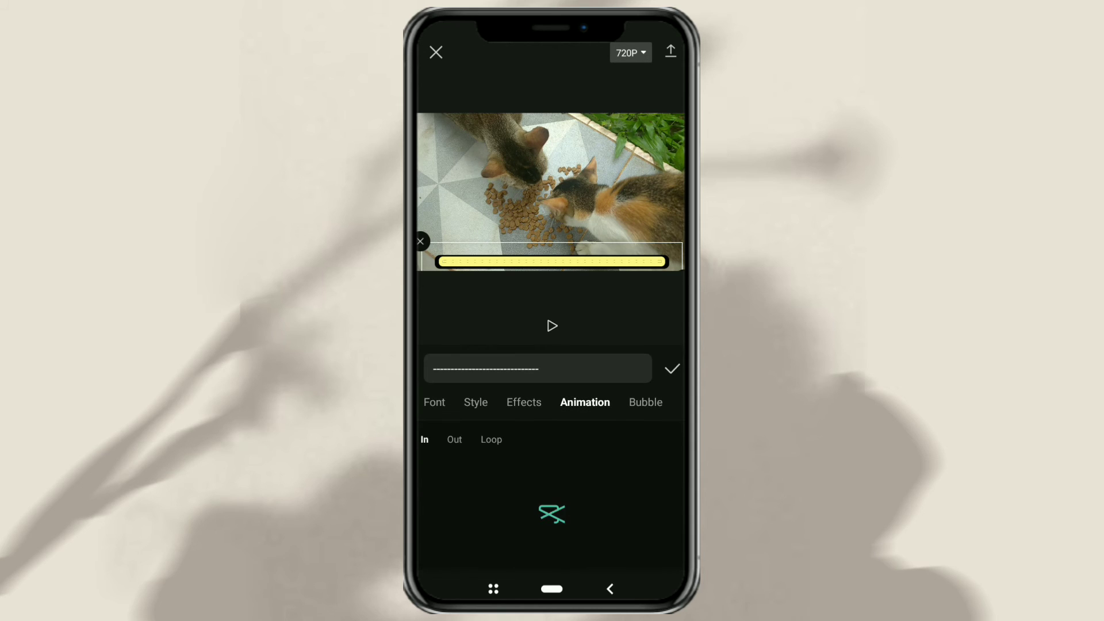
click(425, 439)
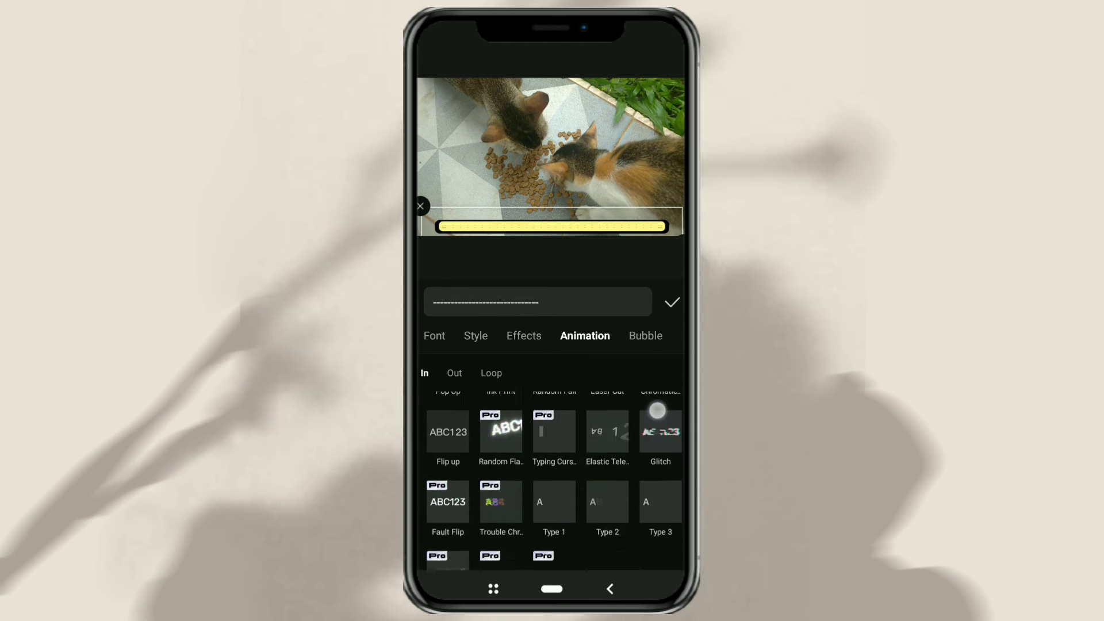
scroll(up, 3)
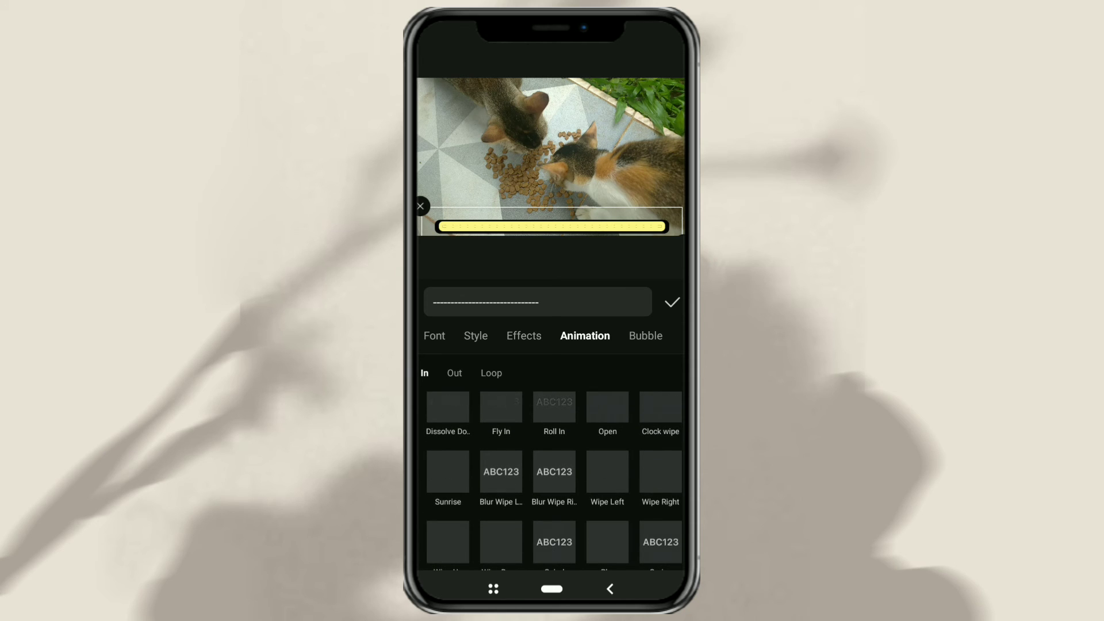
click(660, 472)
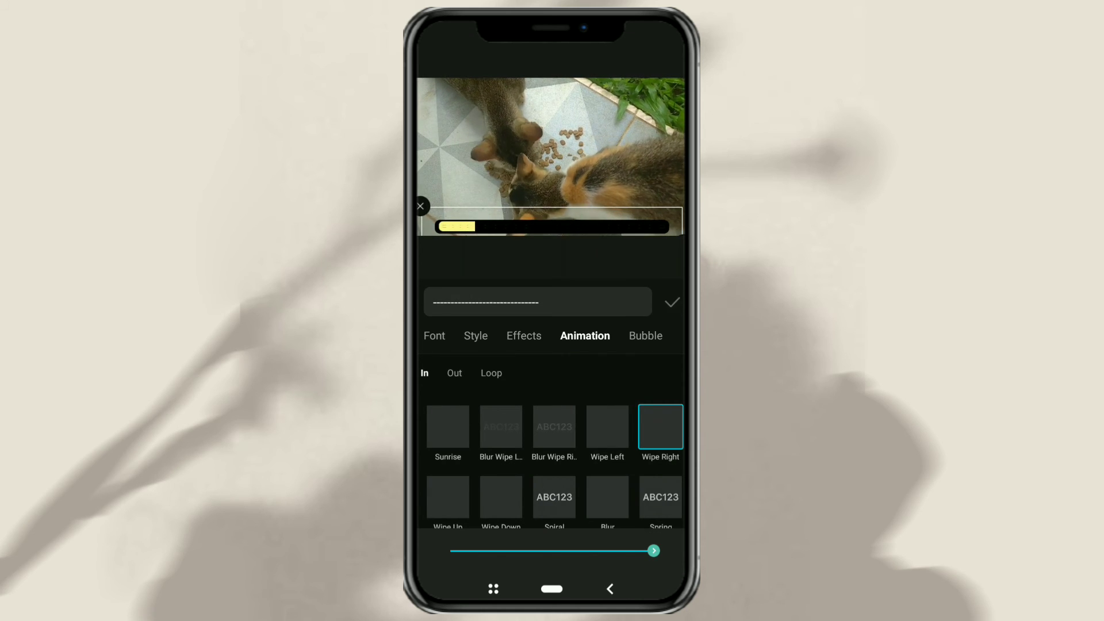
Confirm the animation and preview the yellow bar filling across the black bar
click(671, 302)
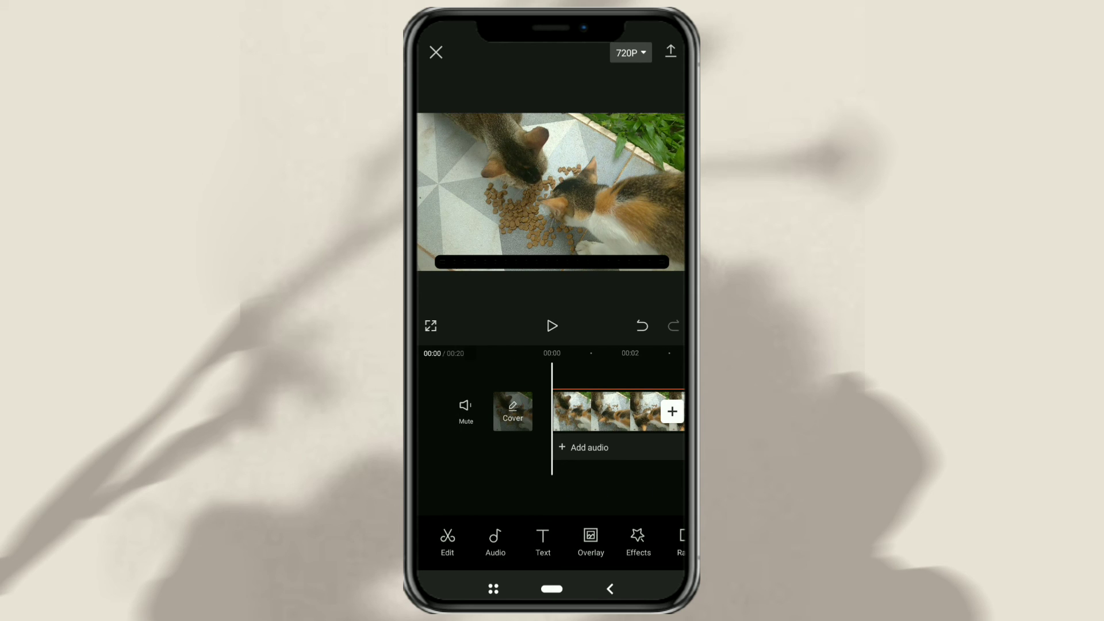
click(552, 325)
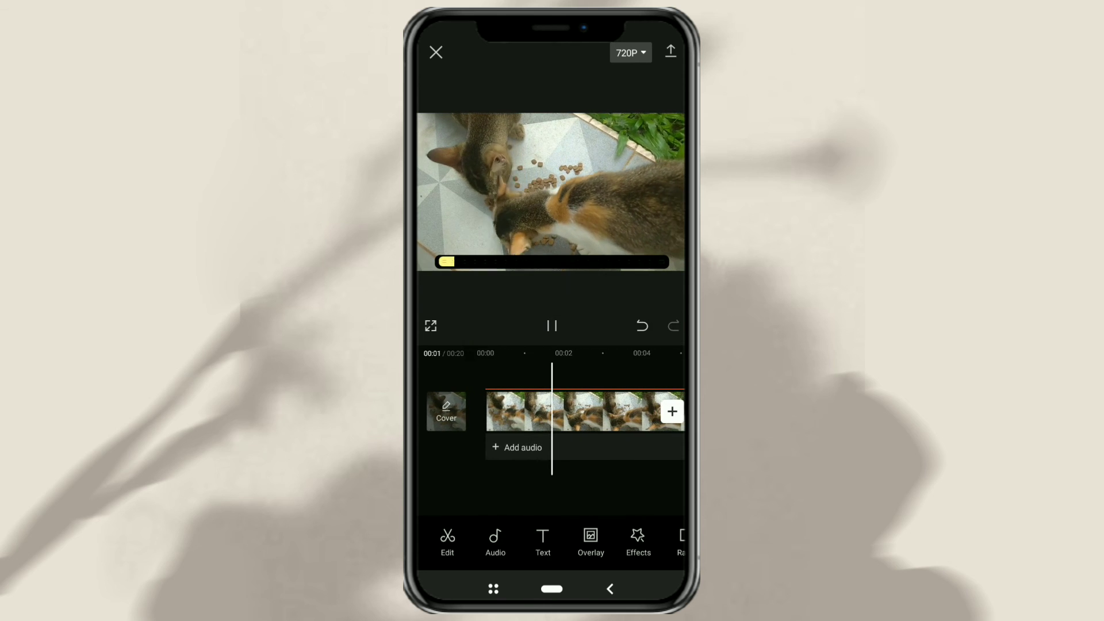